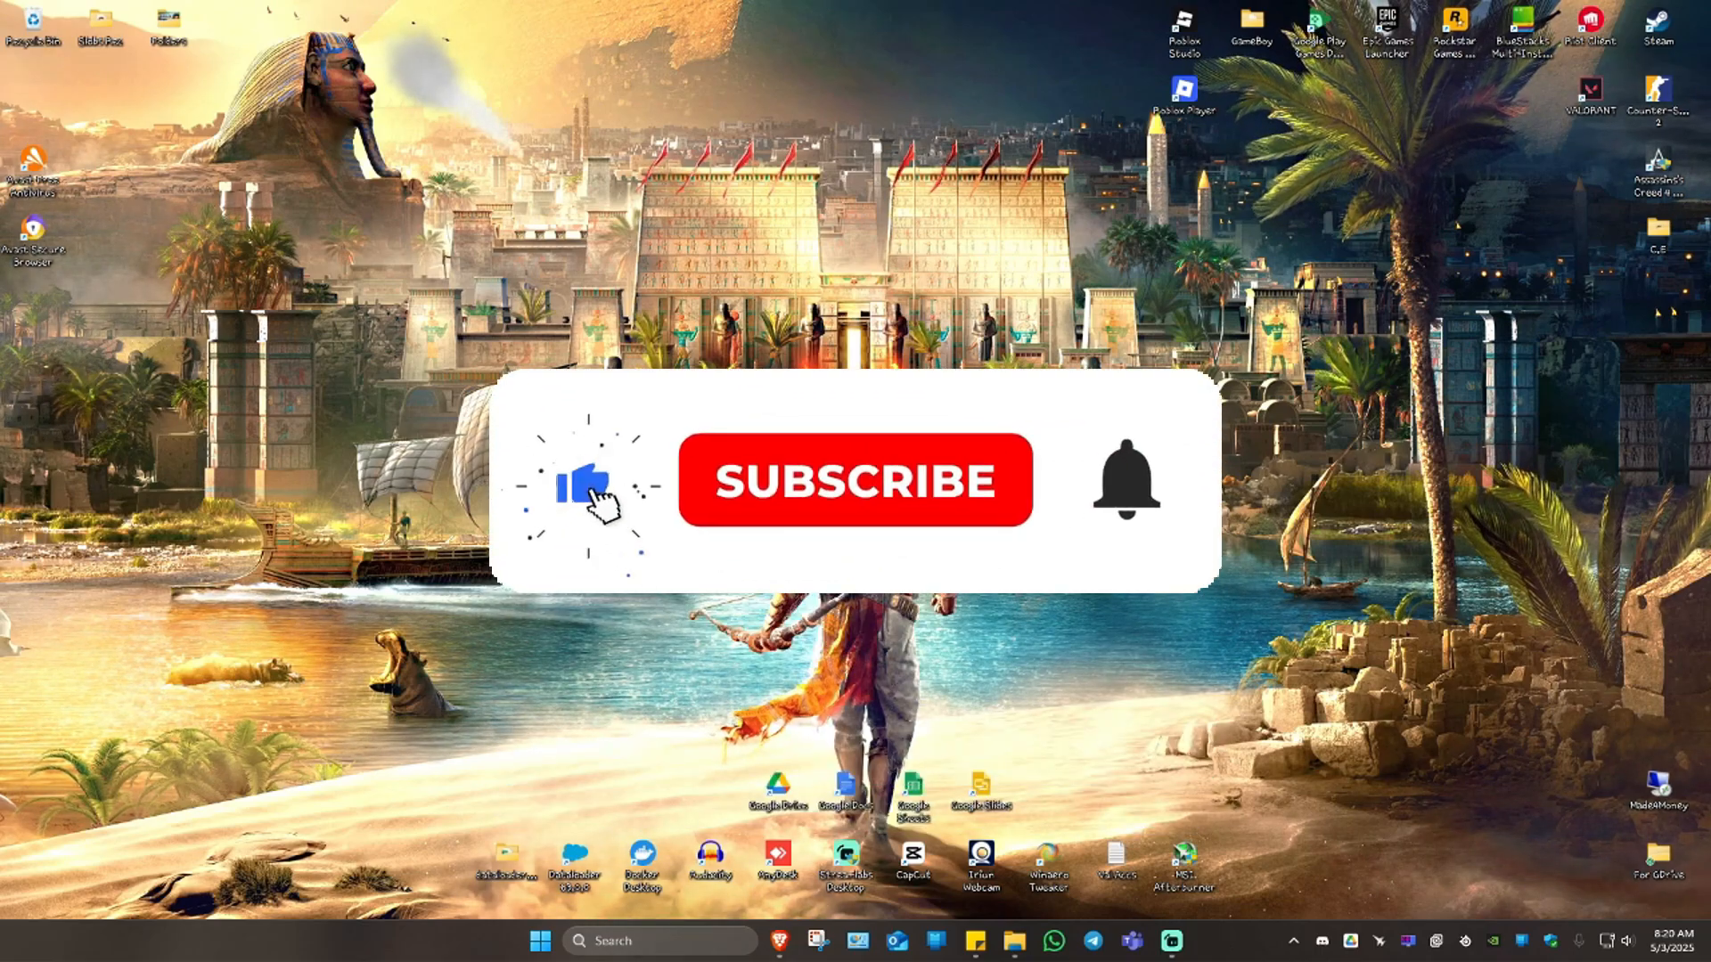
Find Control Panel via taskbar search 'con' and show its items as Large icons
click(854, 480)
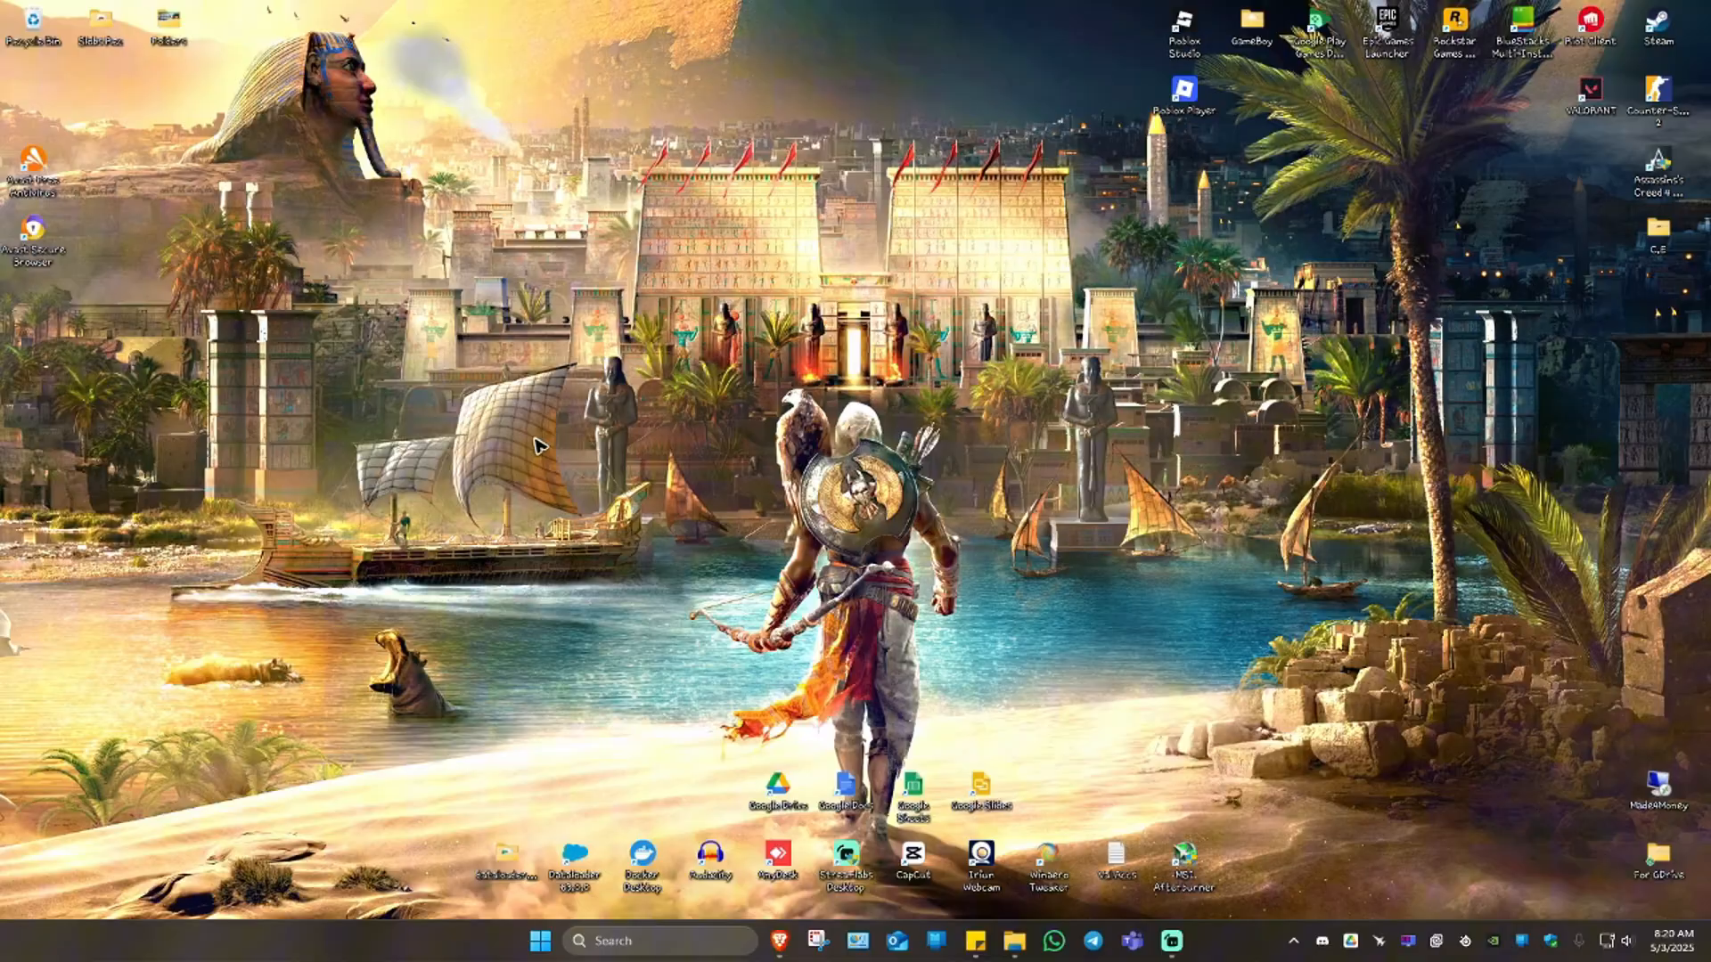
mouse_move(672, 576)
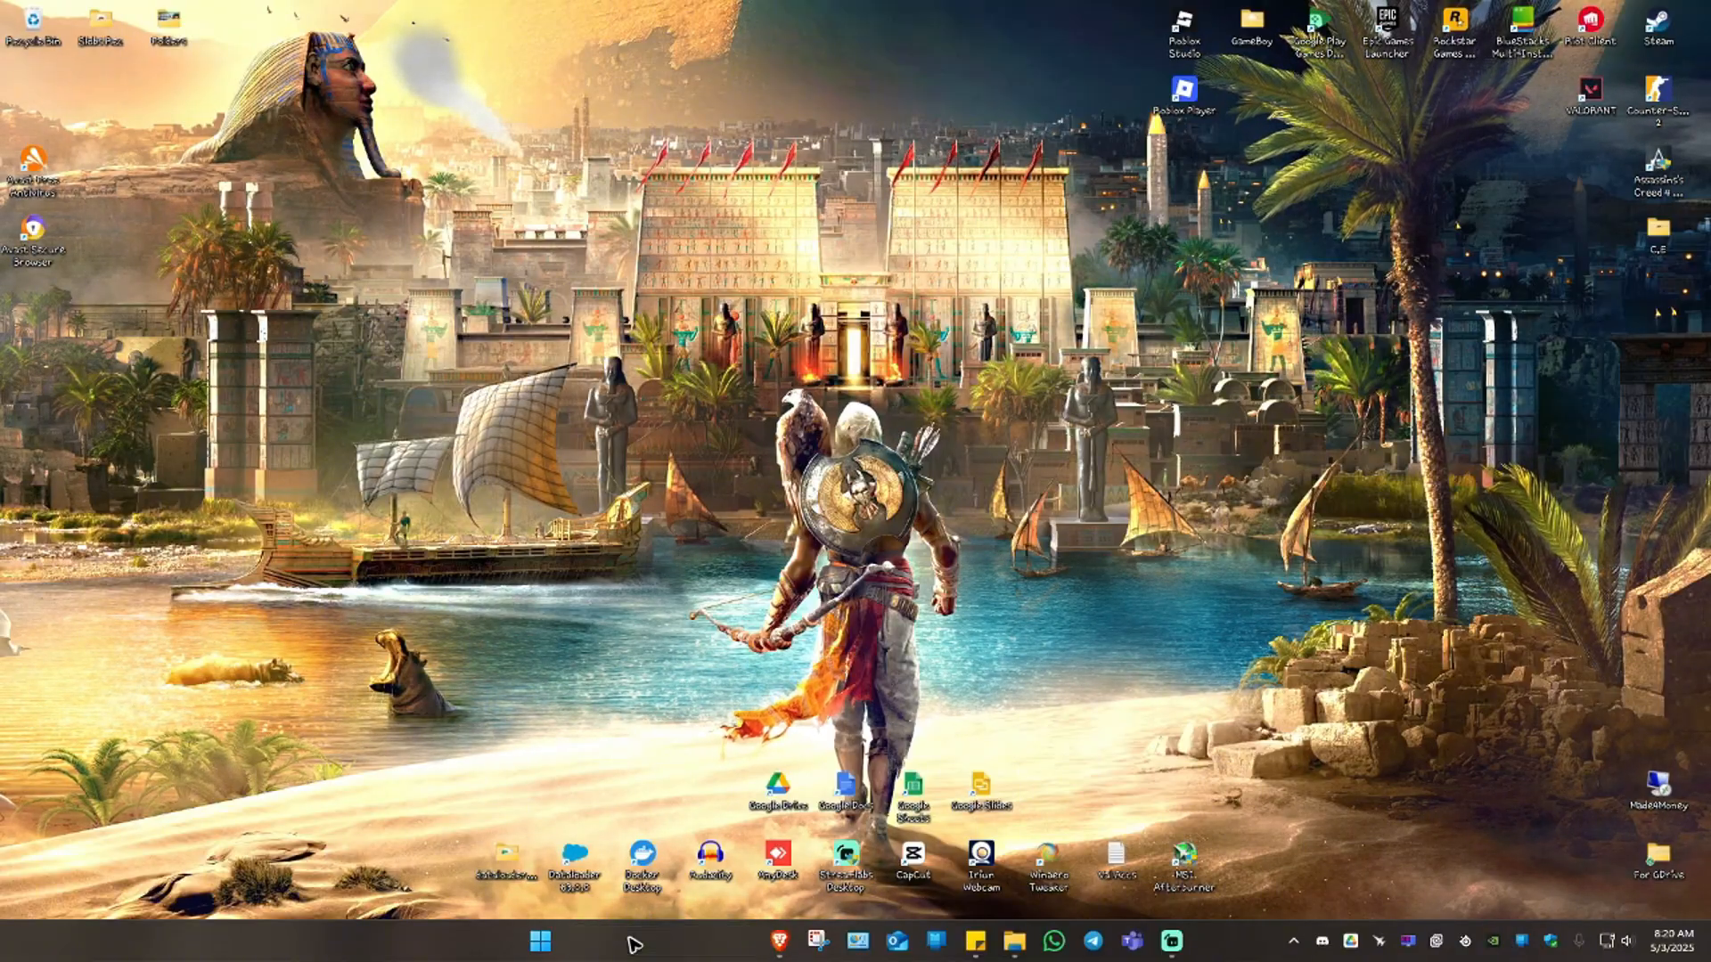
text(con)
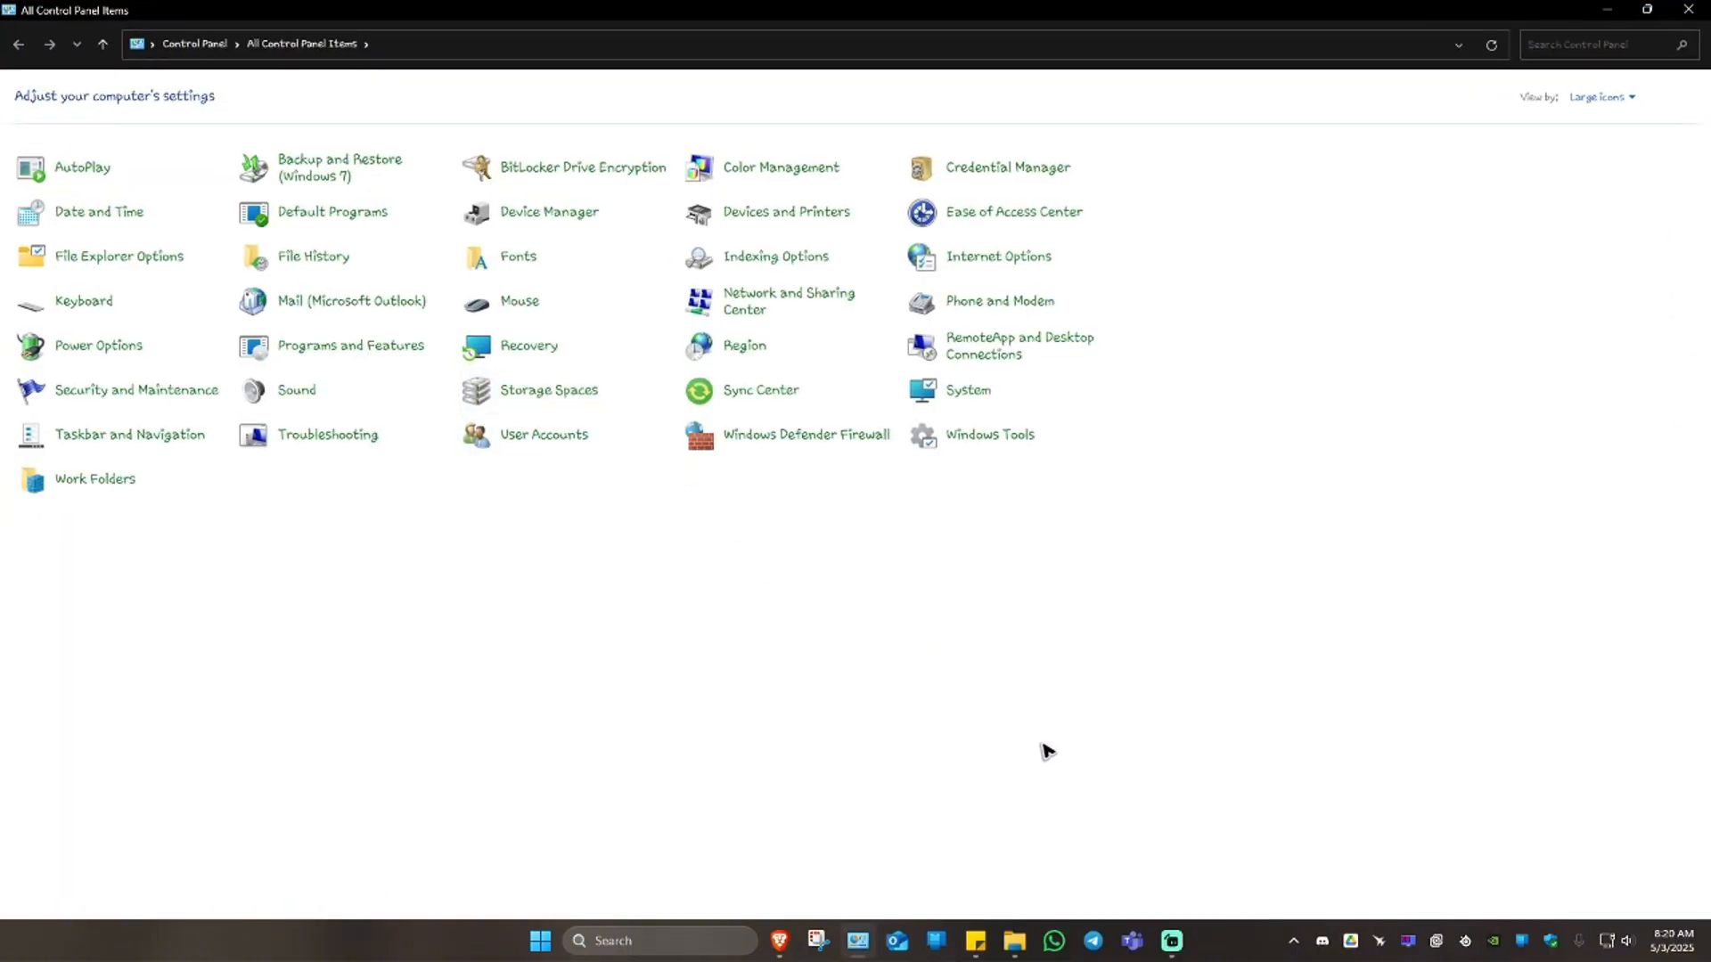
mouse_move(991, 679)
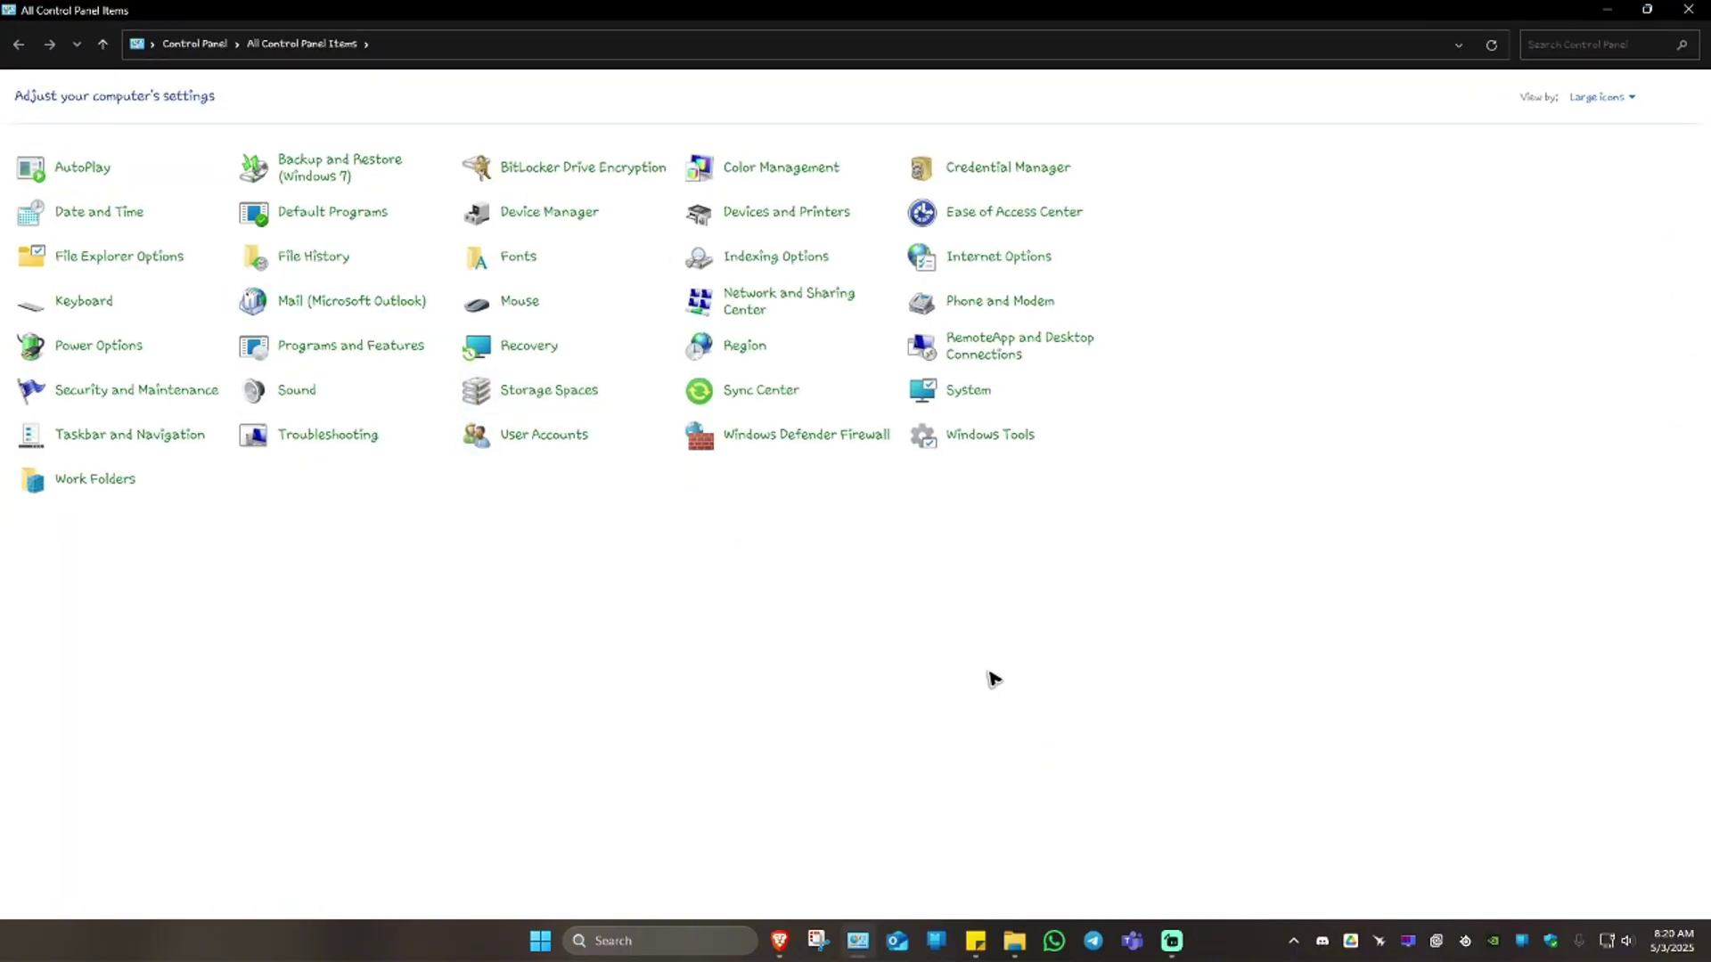
mouse_move(775, 442)
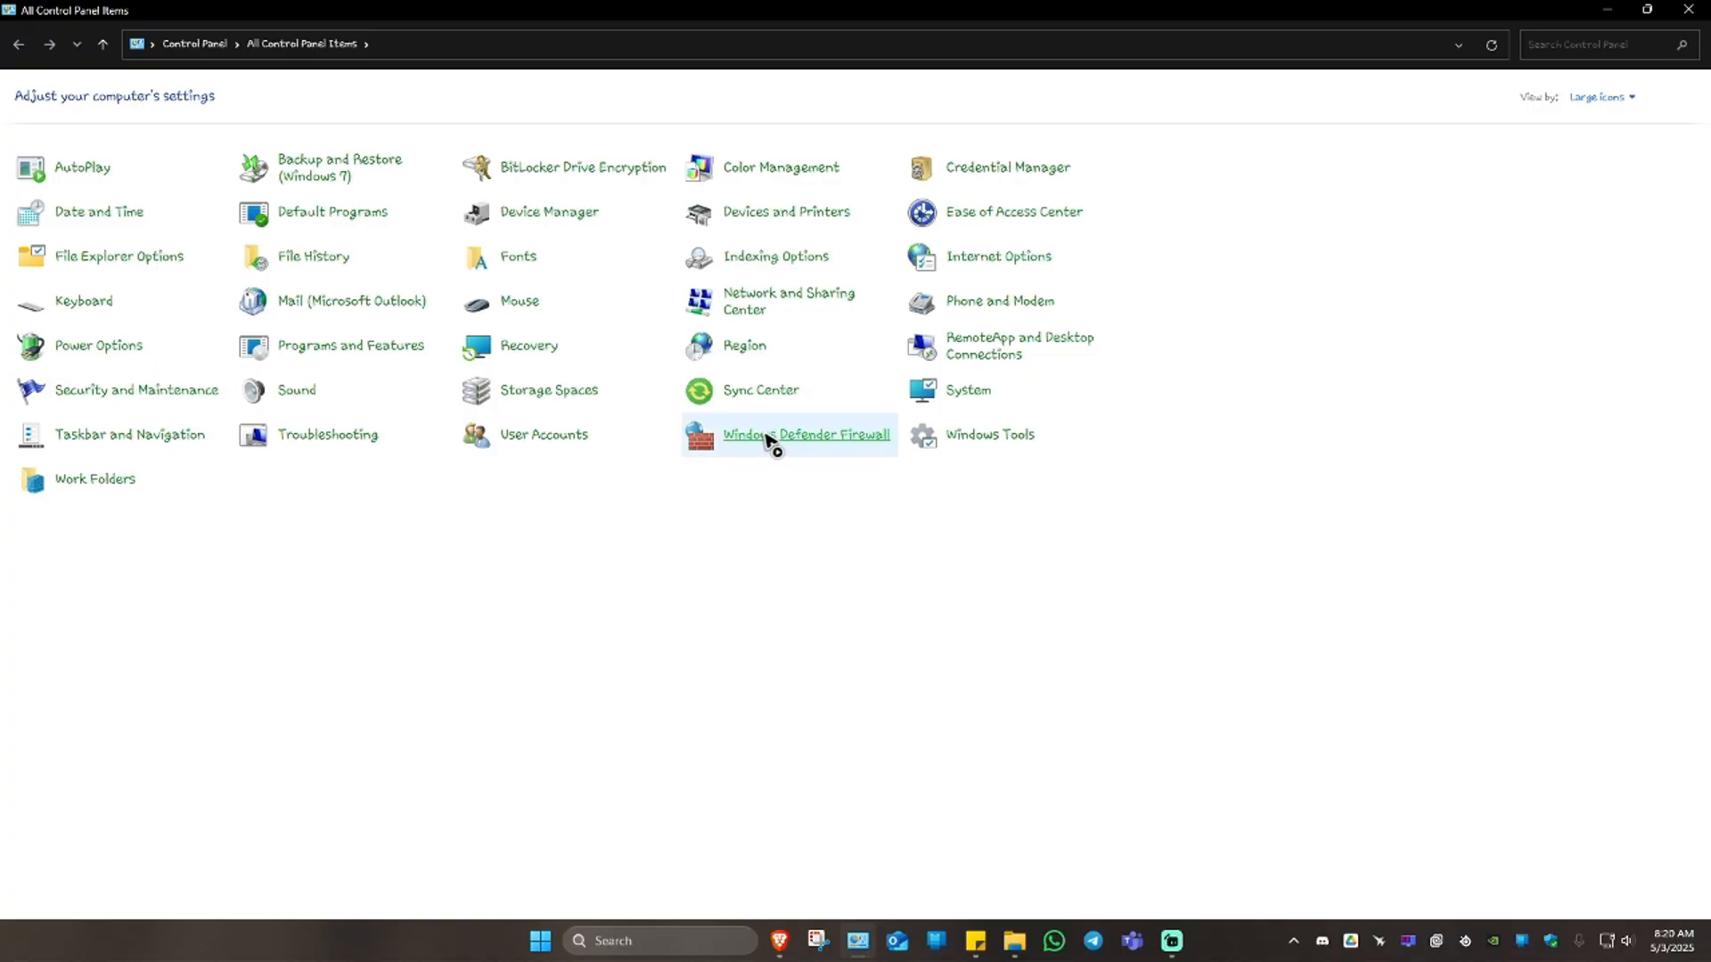
mouse_move(1604, 96)
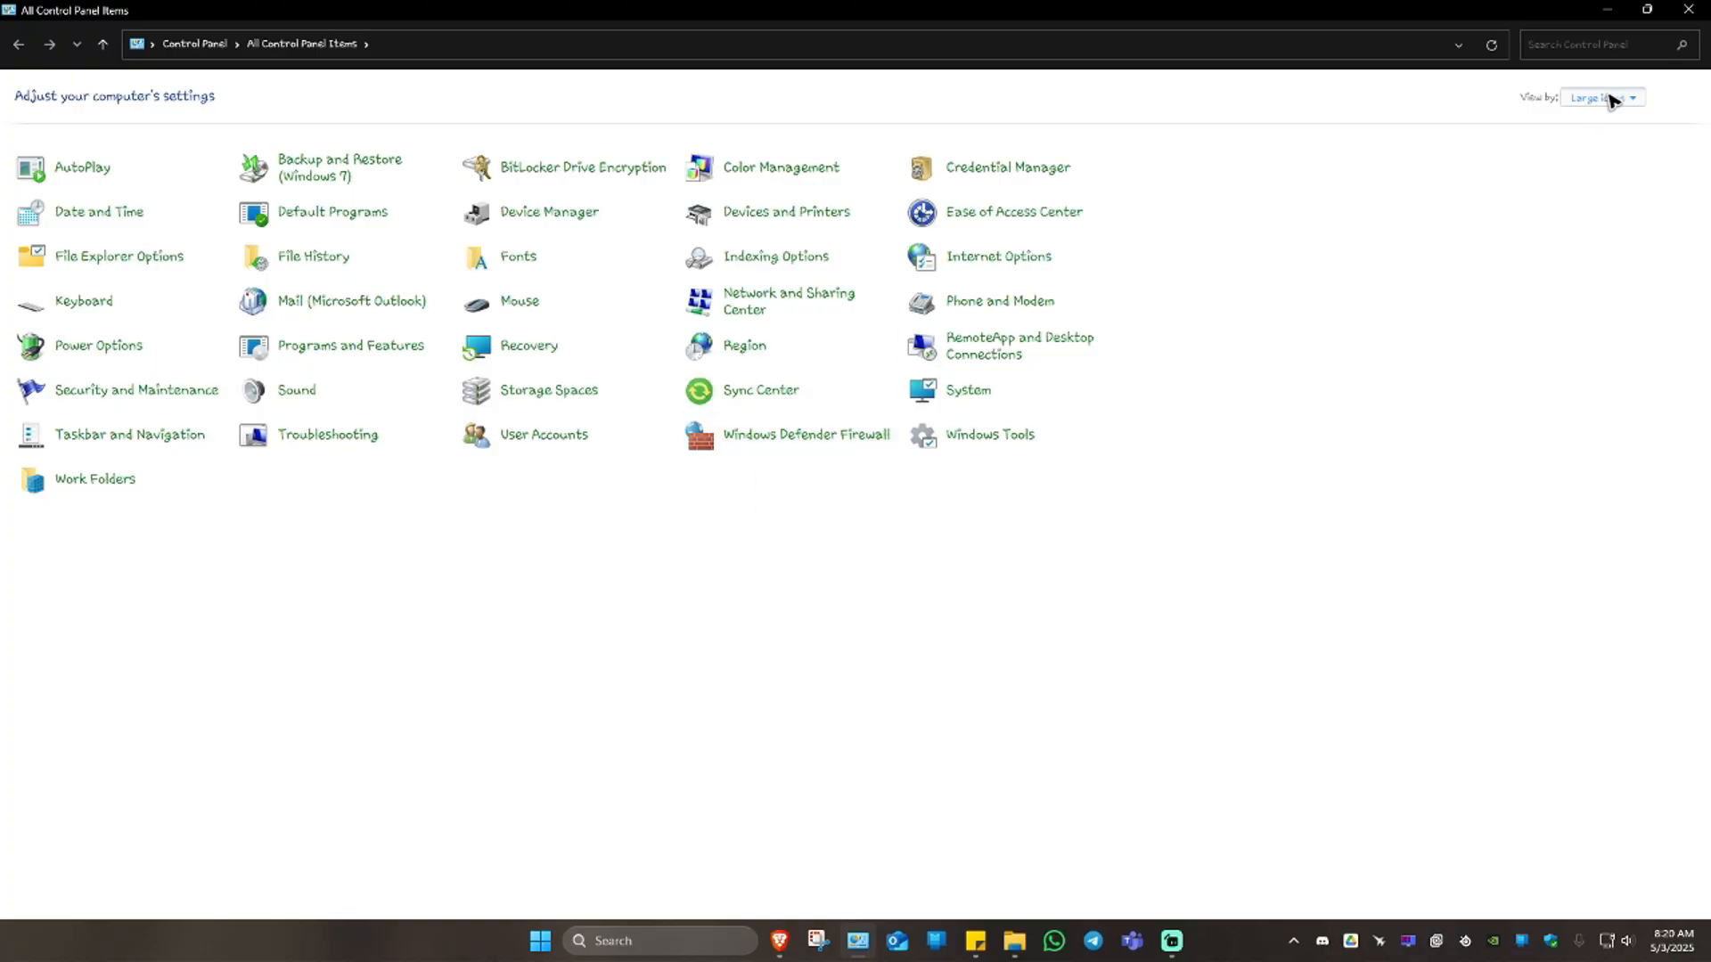
click(1600, 97)
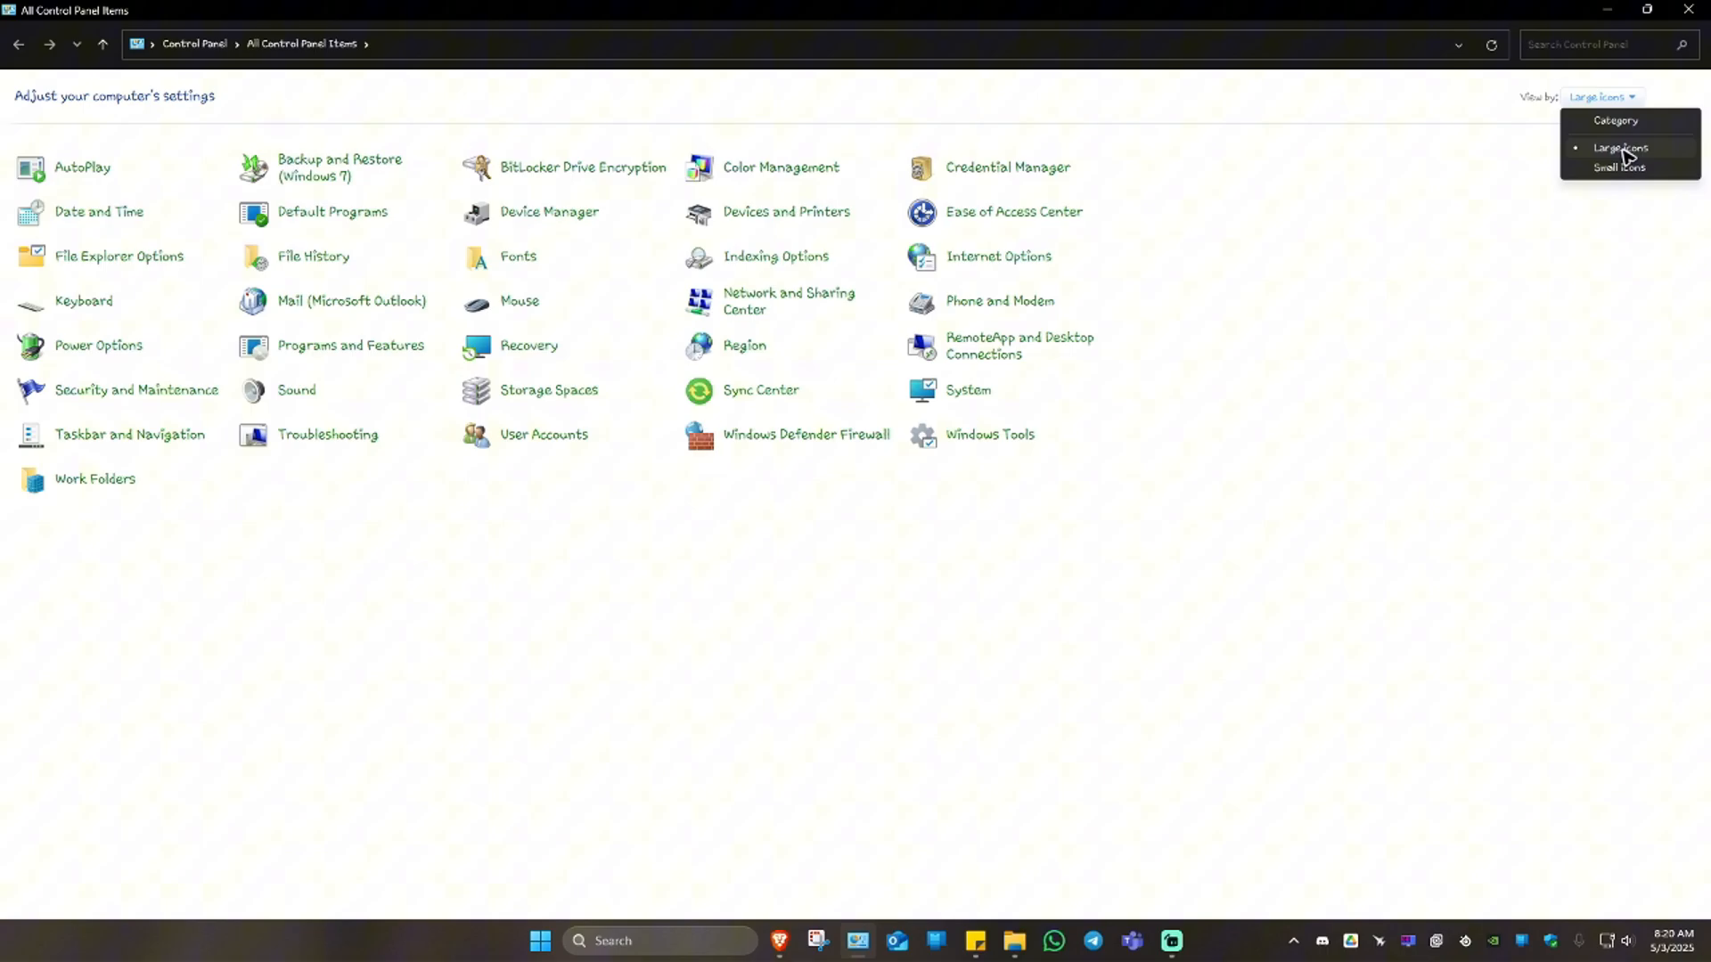
click(1621, 148)
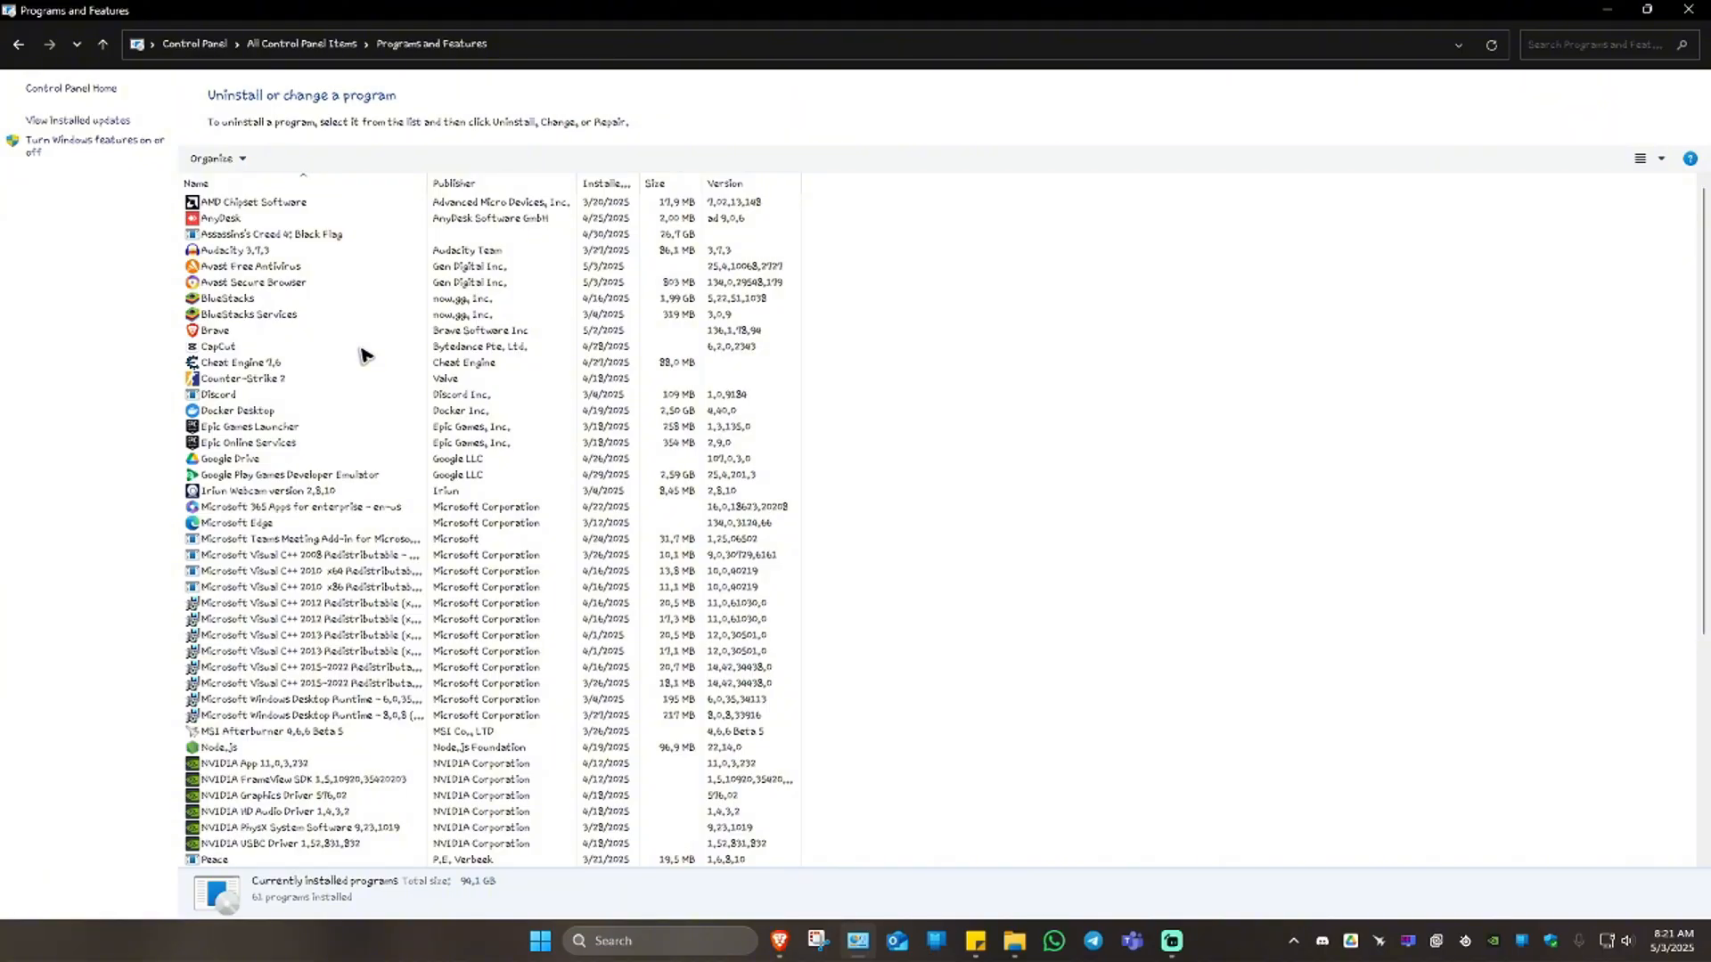
mouse_move(298, 180)
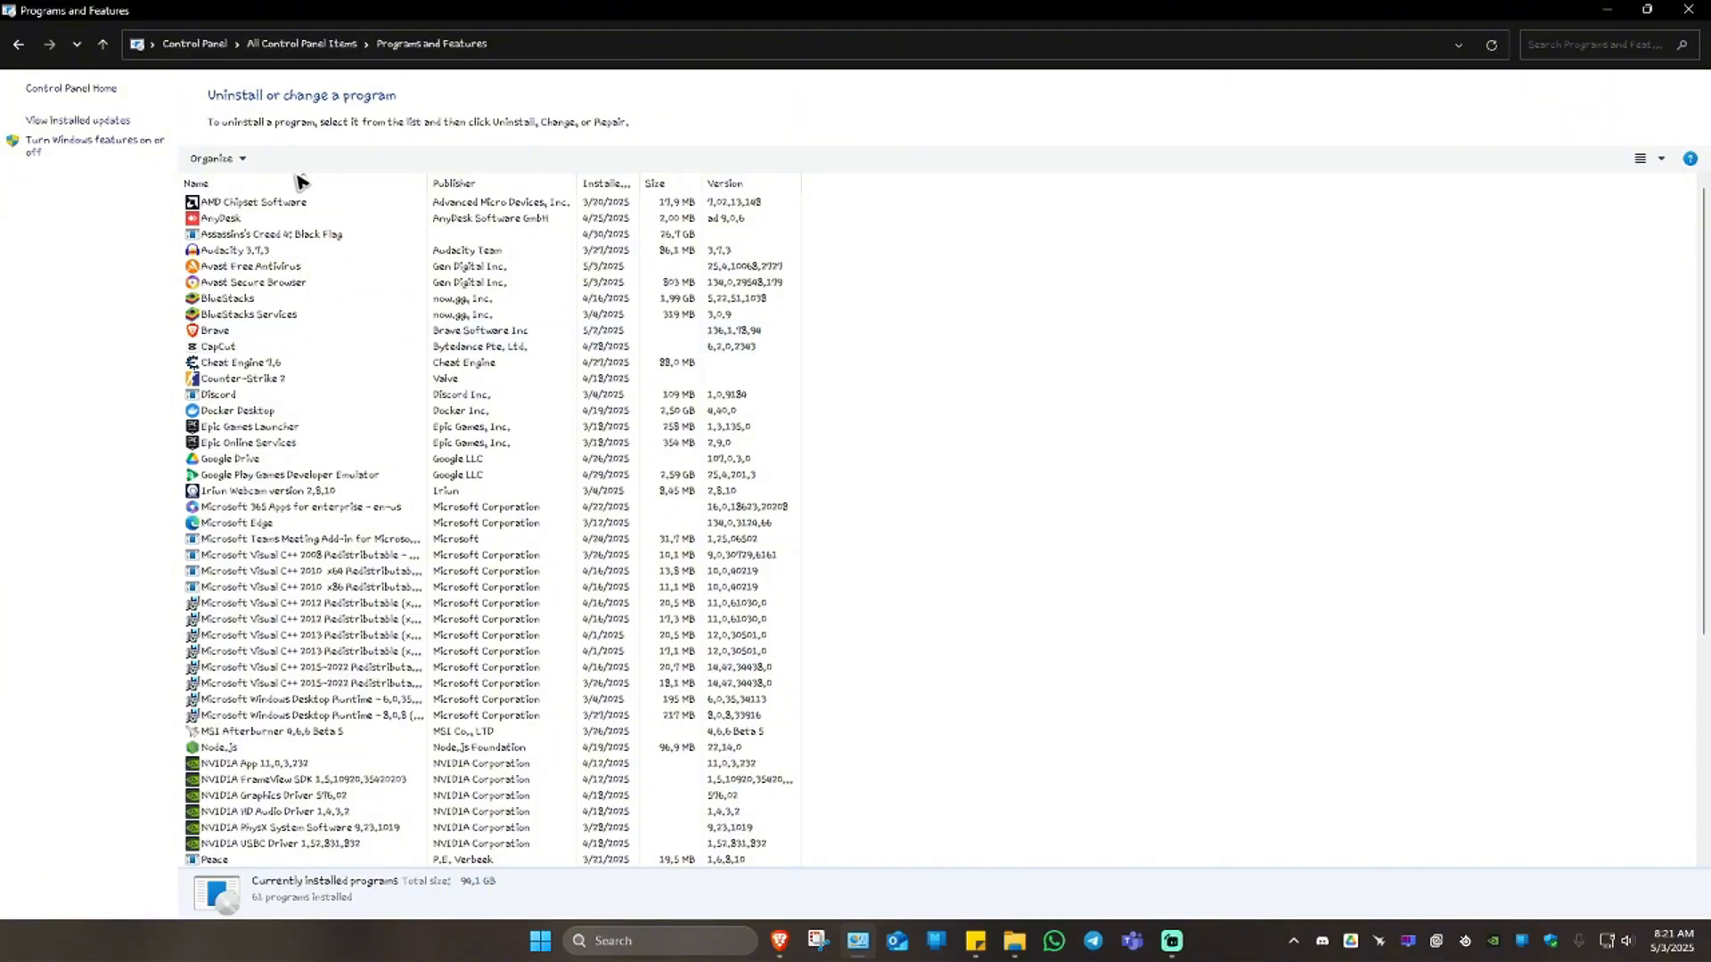
Select Avast Secure Browser, then Avast Free Antivirus, in the installed programs list
click(253, 287)
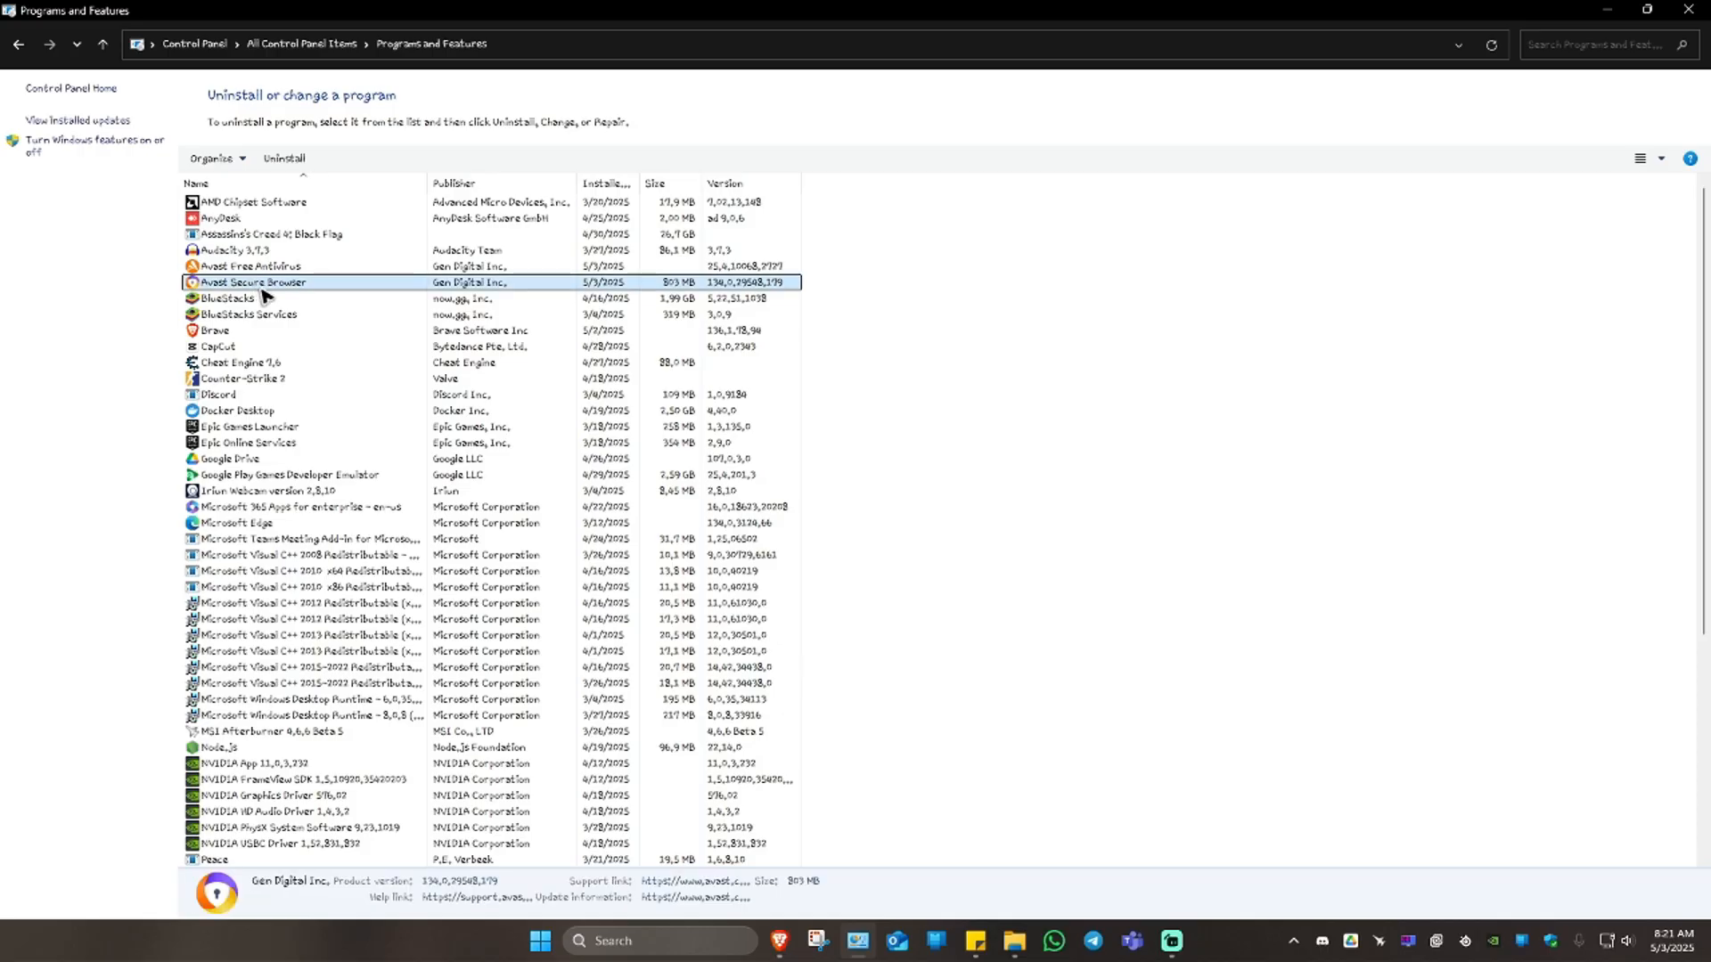
click(251, 265)
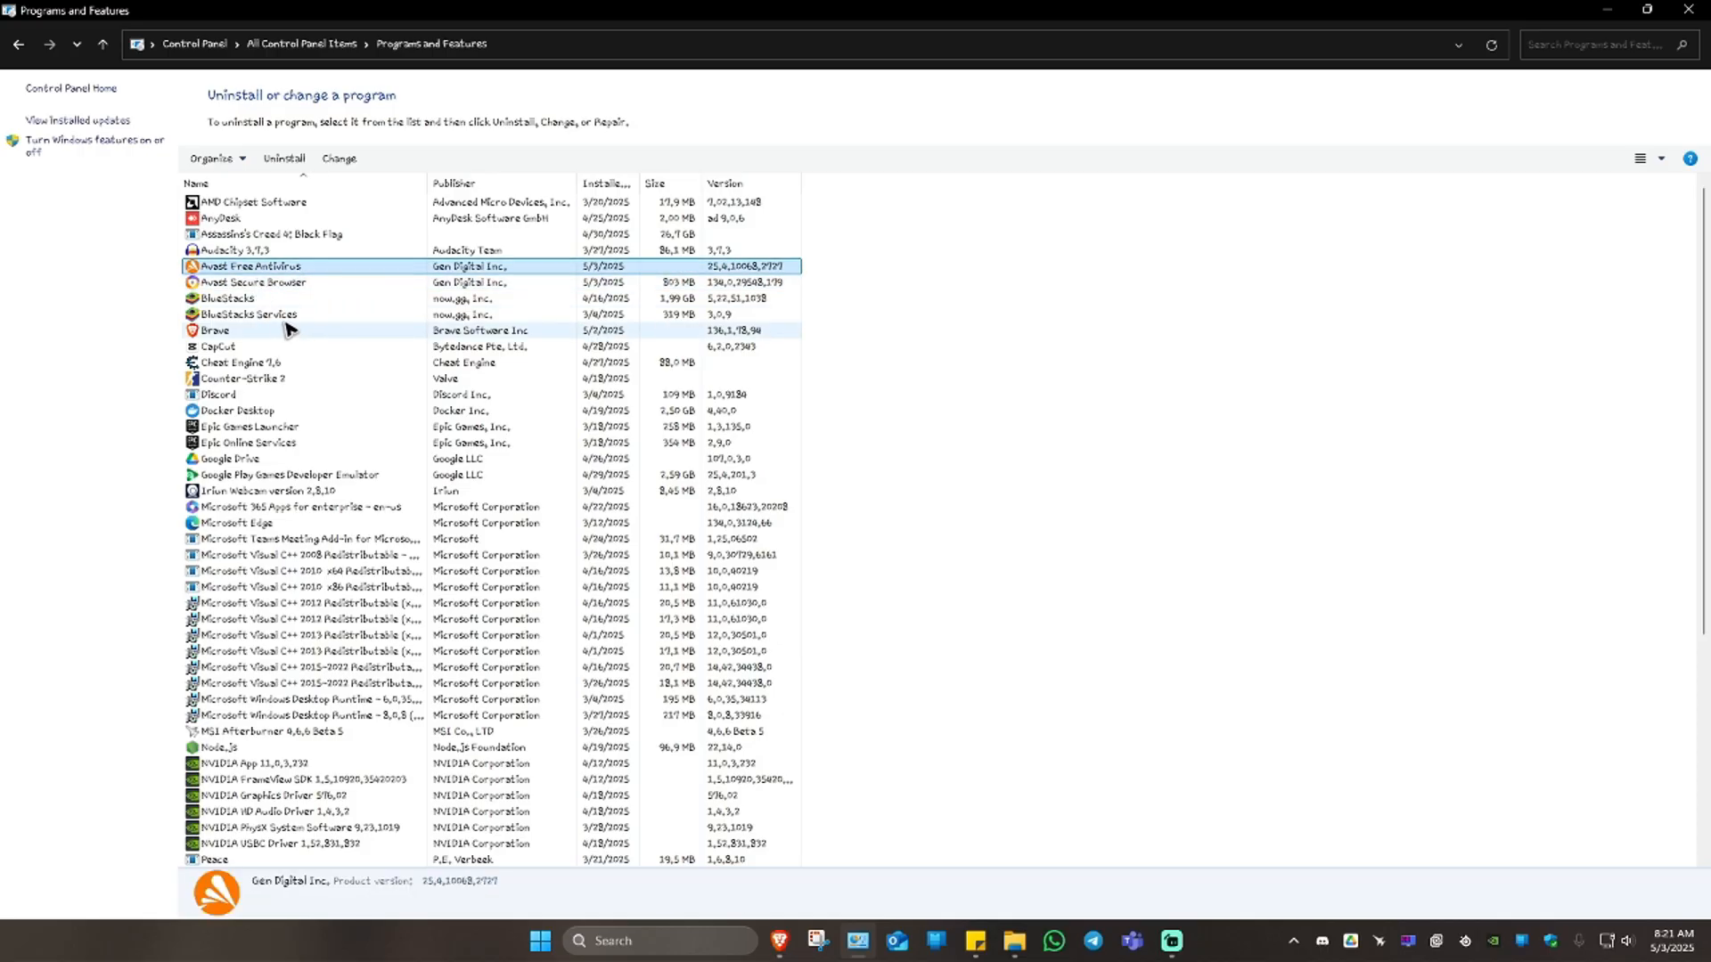
mouse_move(271, 284)
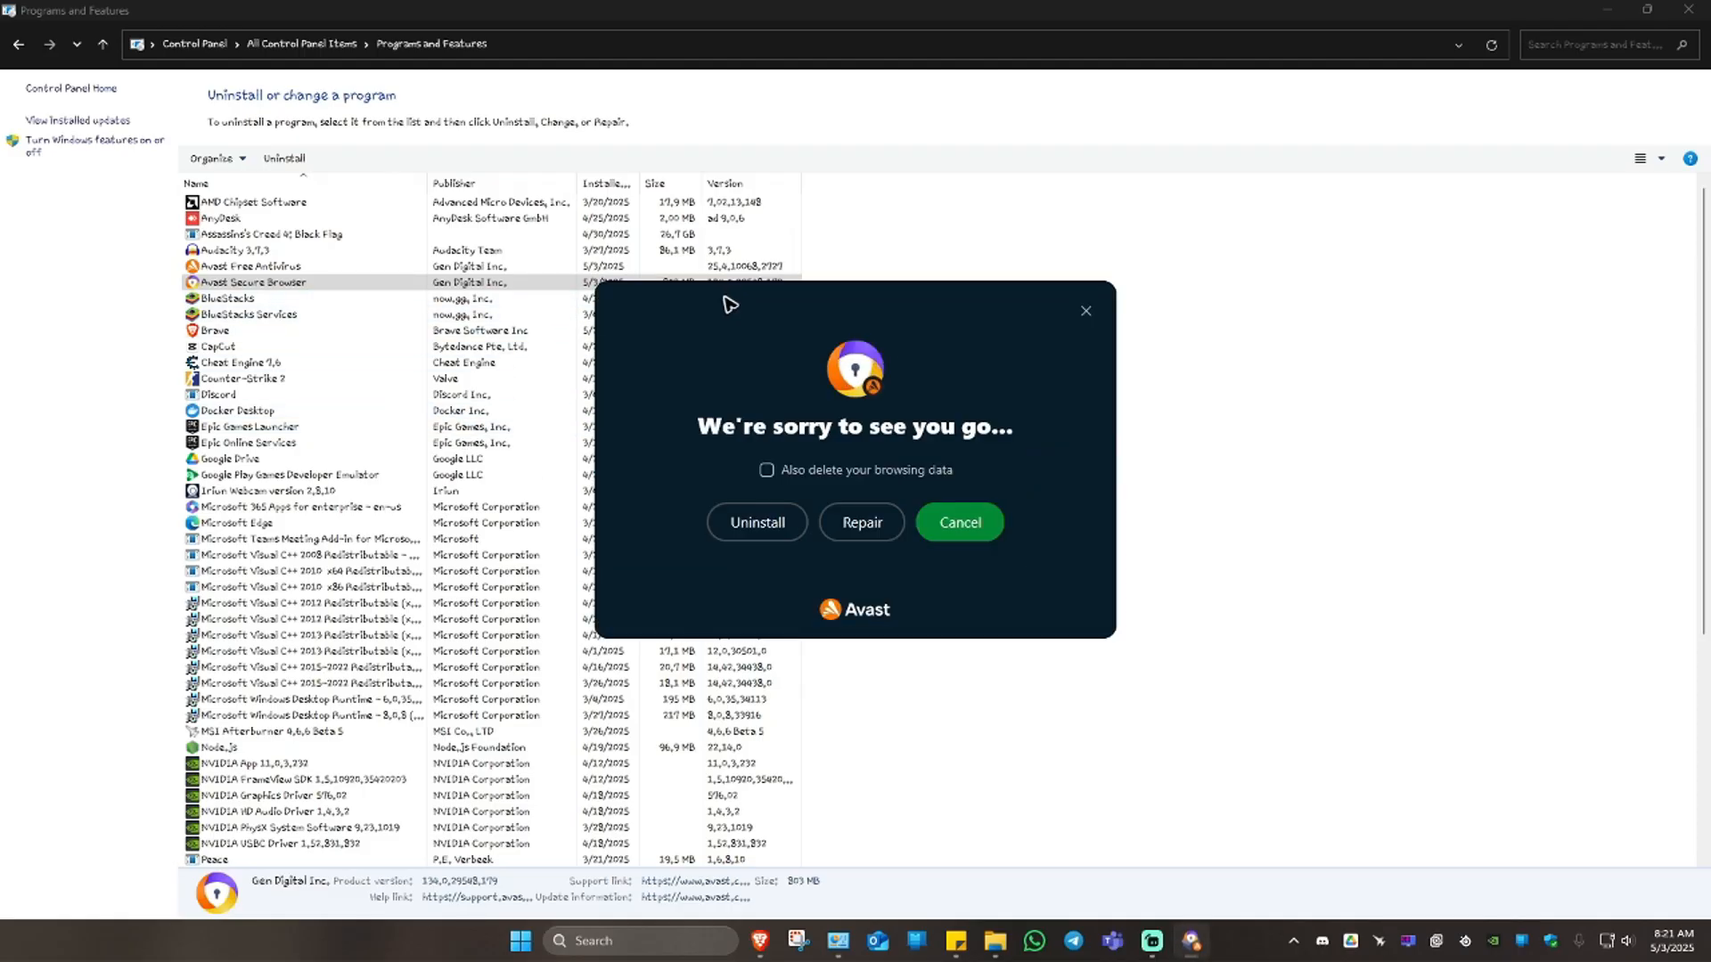
mouse_move(742, 492)
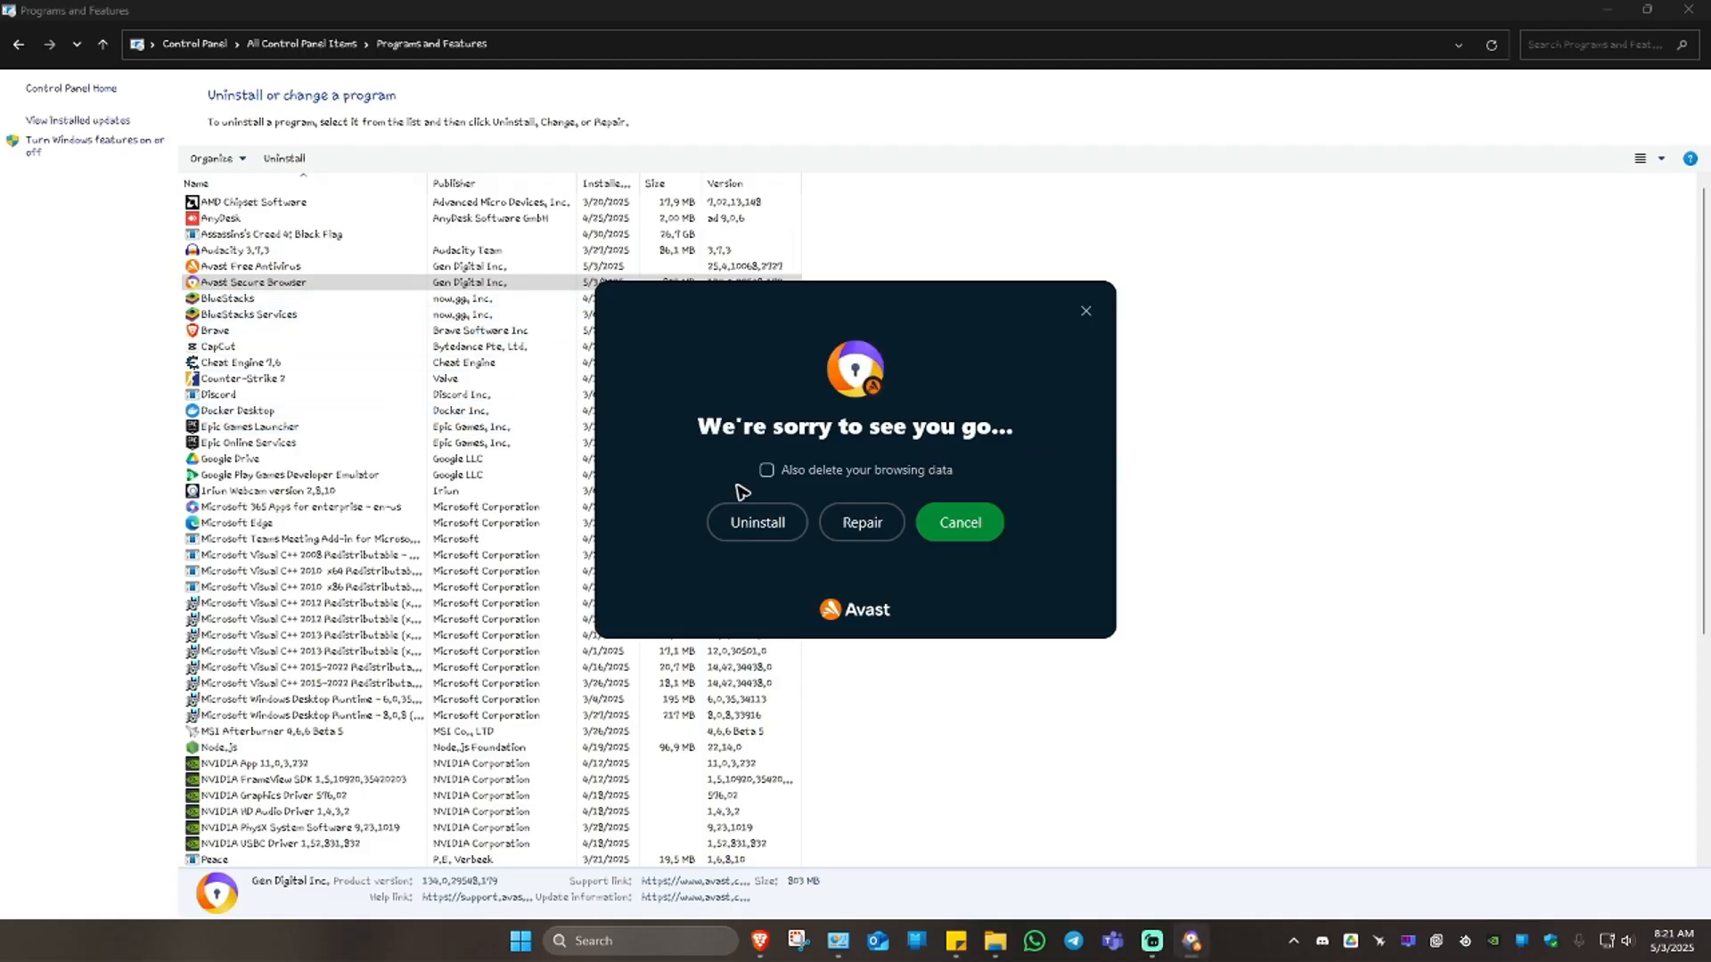
Start uninstalling Avast Secure Browser with 'Also delete your browsing data' ticked
click(767, 469)
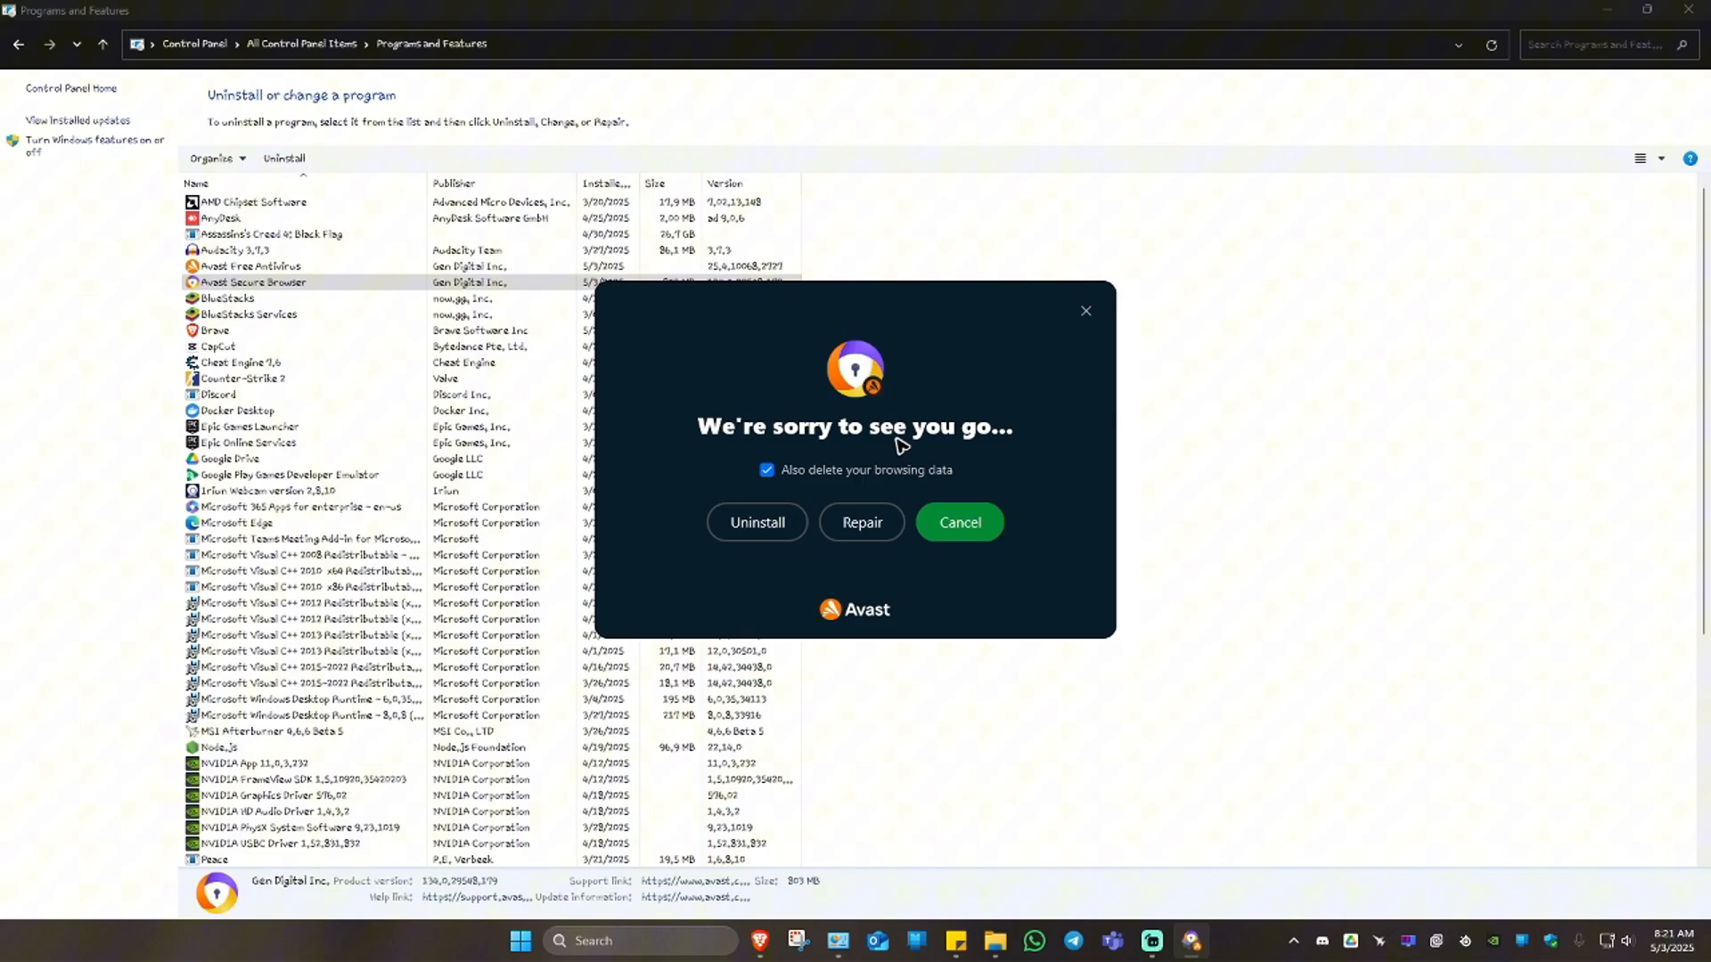
click(756, 522)
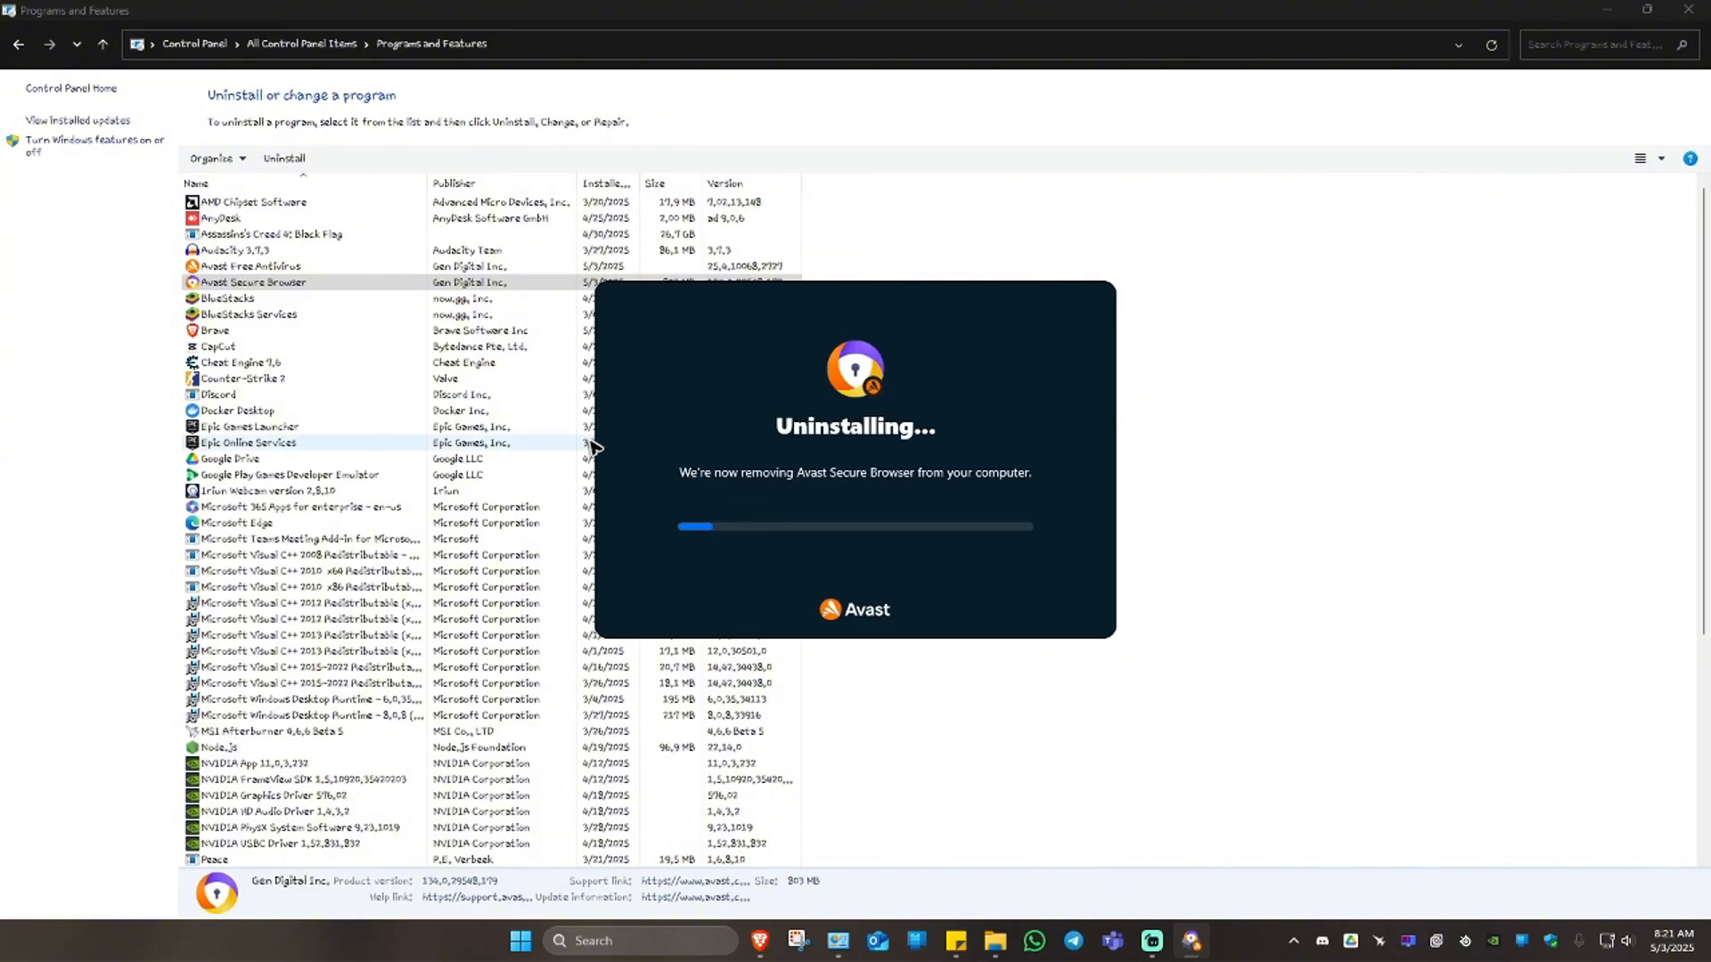
mouse_move(802, 524)
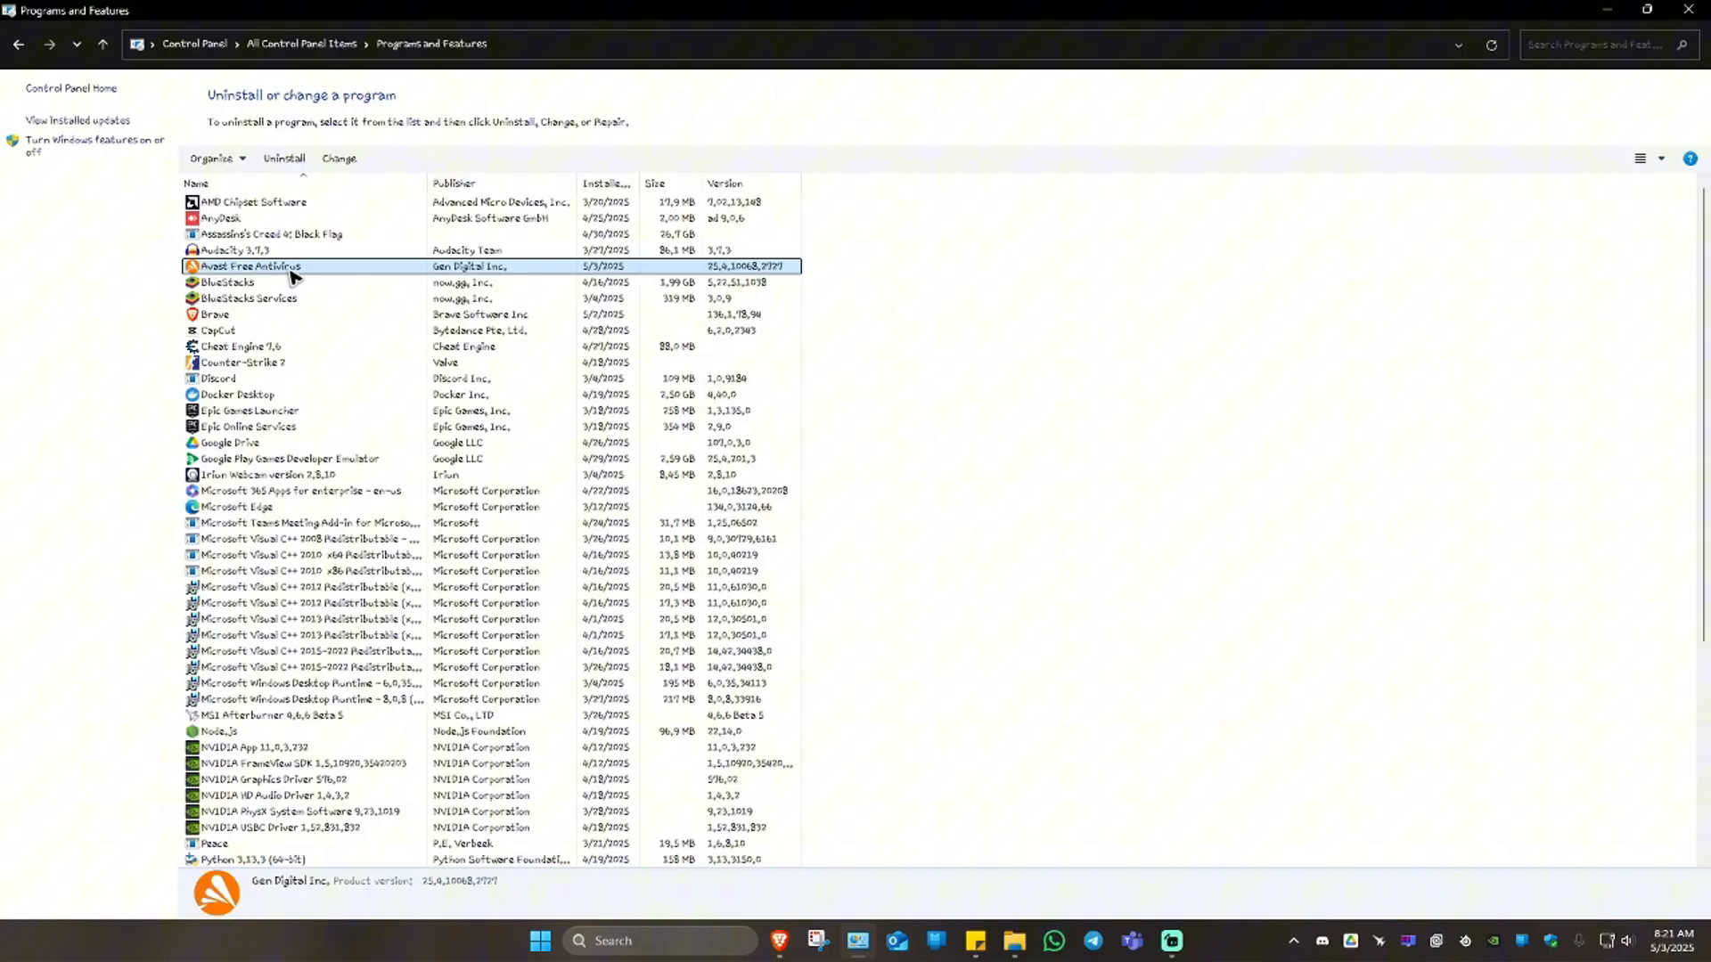
mouse_move(292, 190)
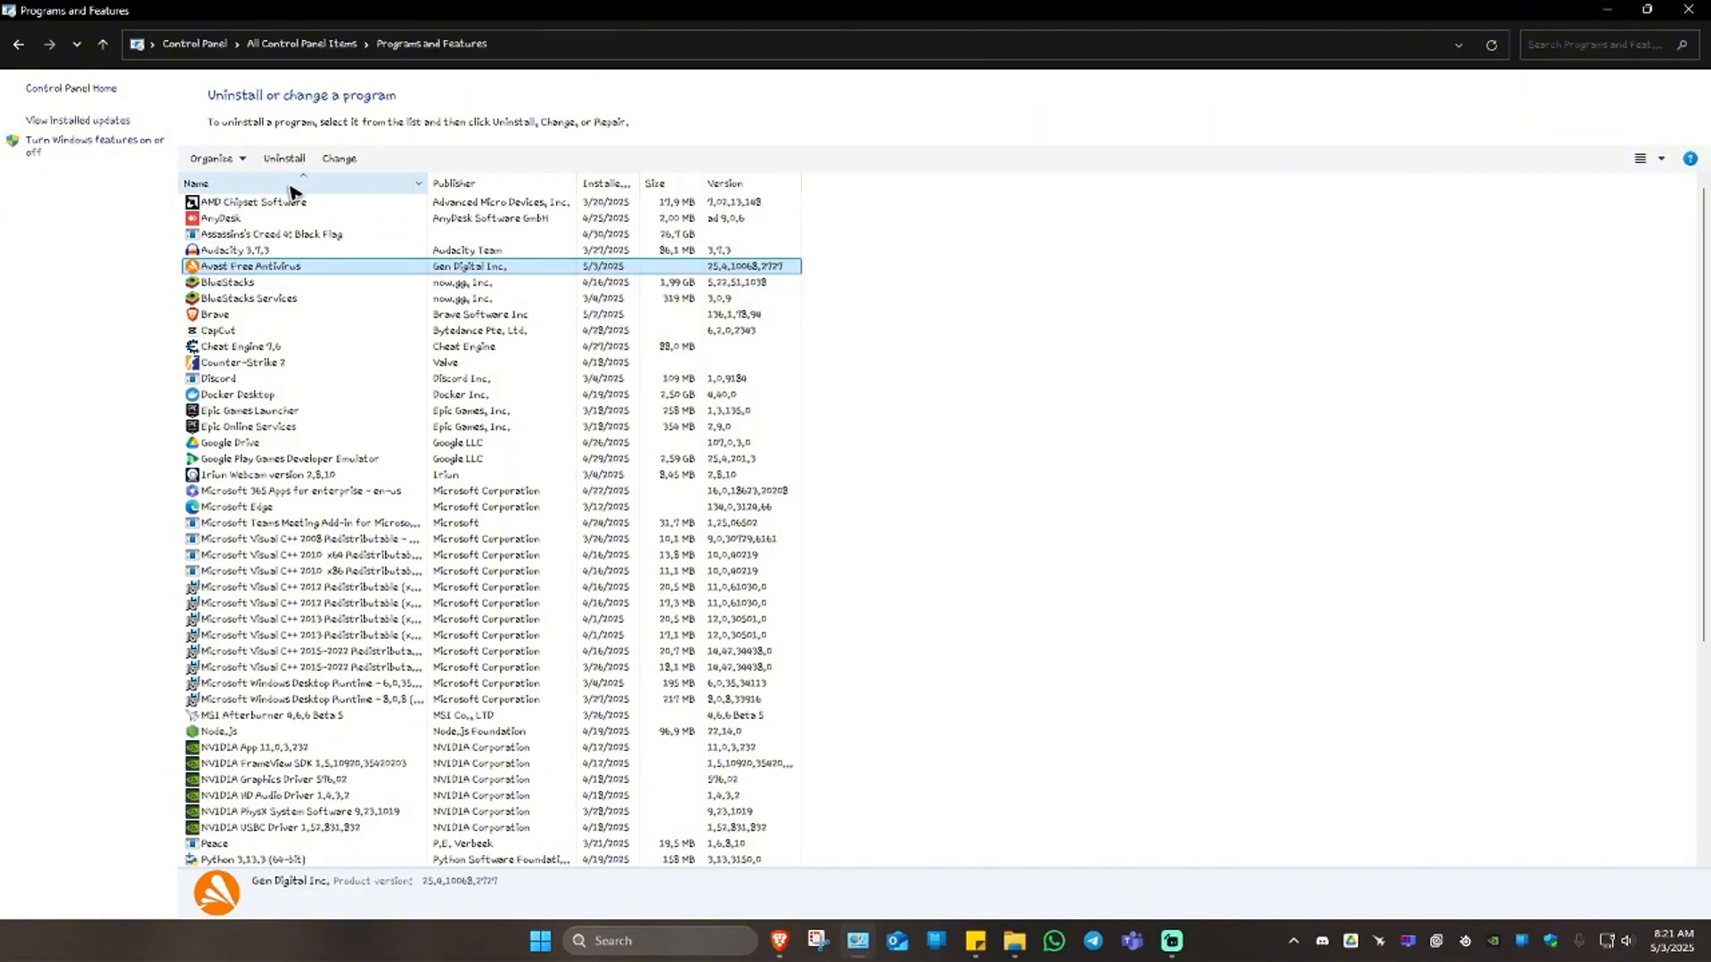
Launch the uninstaller for the selected Avast Free Antivirus
click(283, 158)
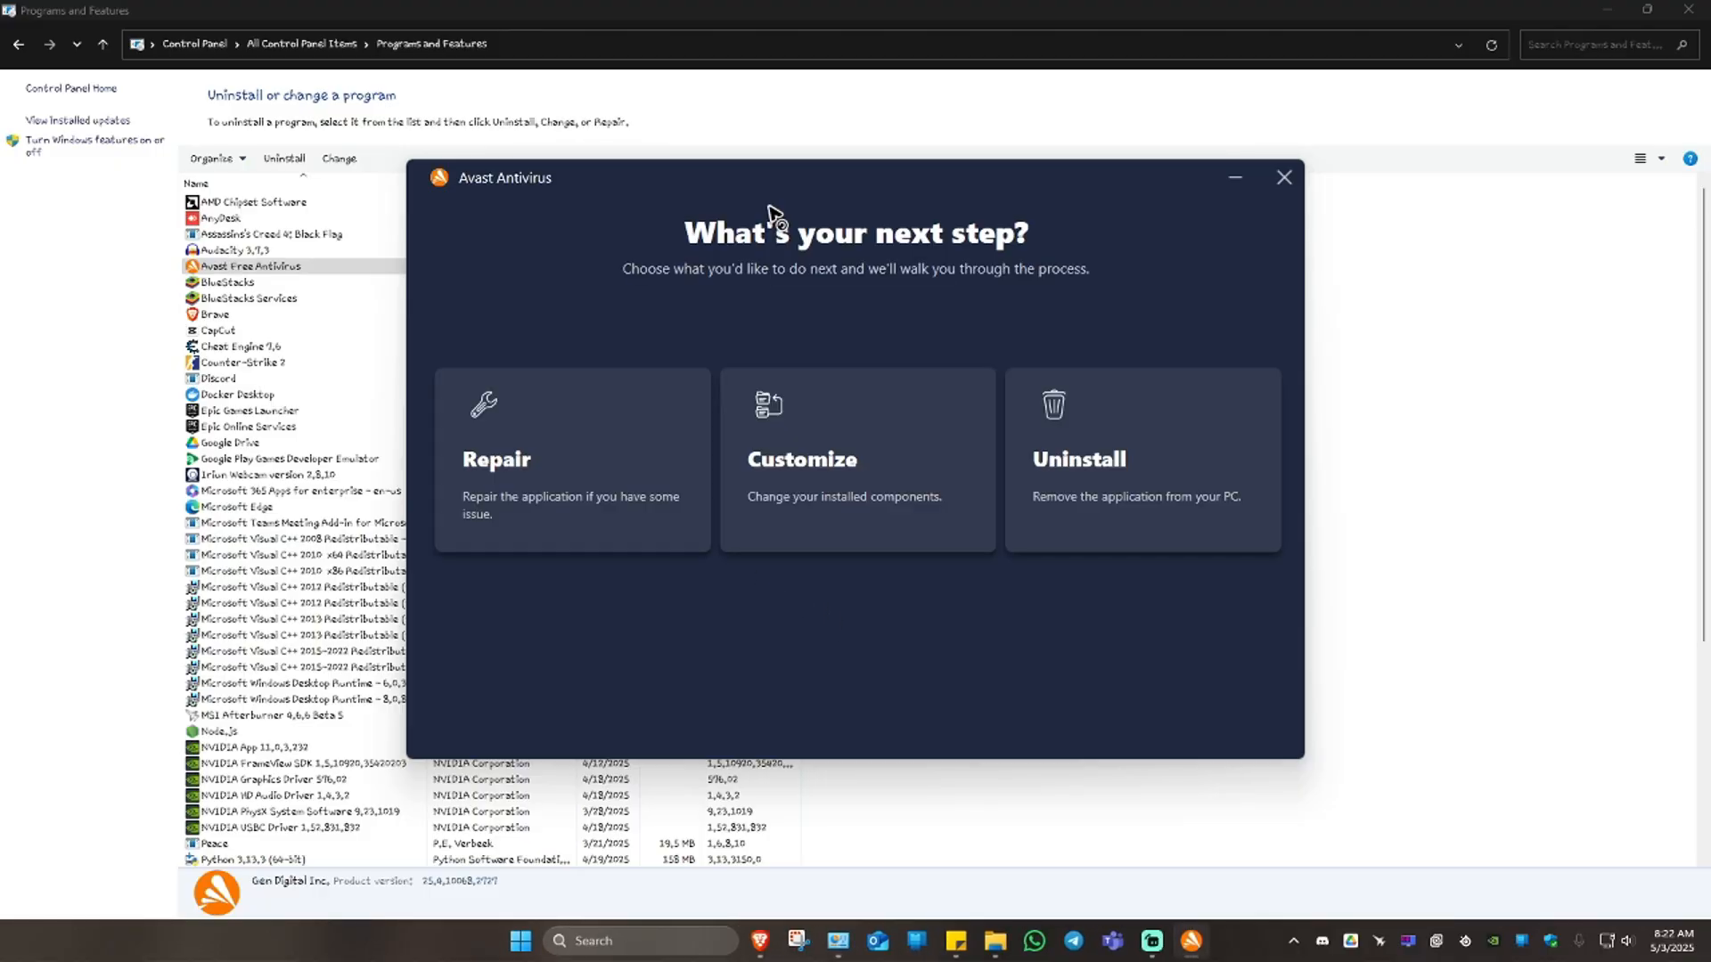
Choose Uninstall and skip the reason question to begin removing Avast Antivirus
click(1140, 458)
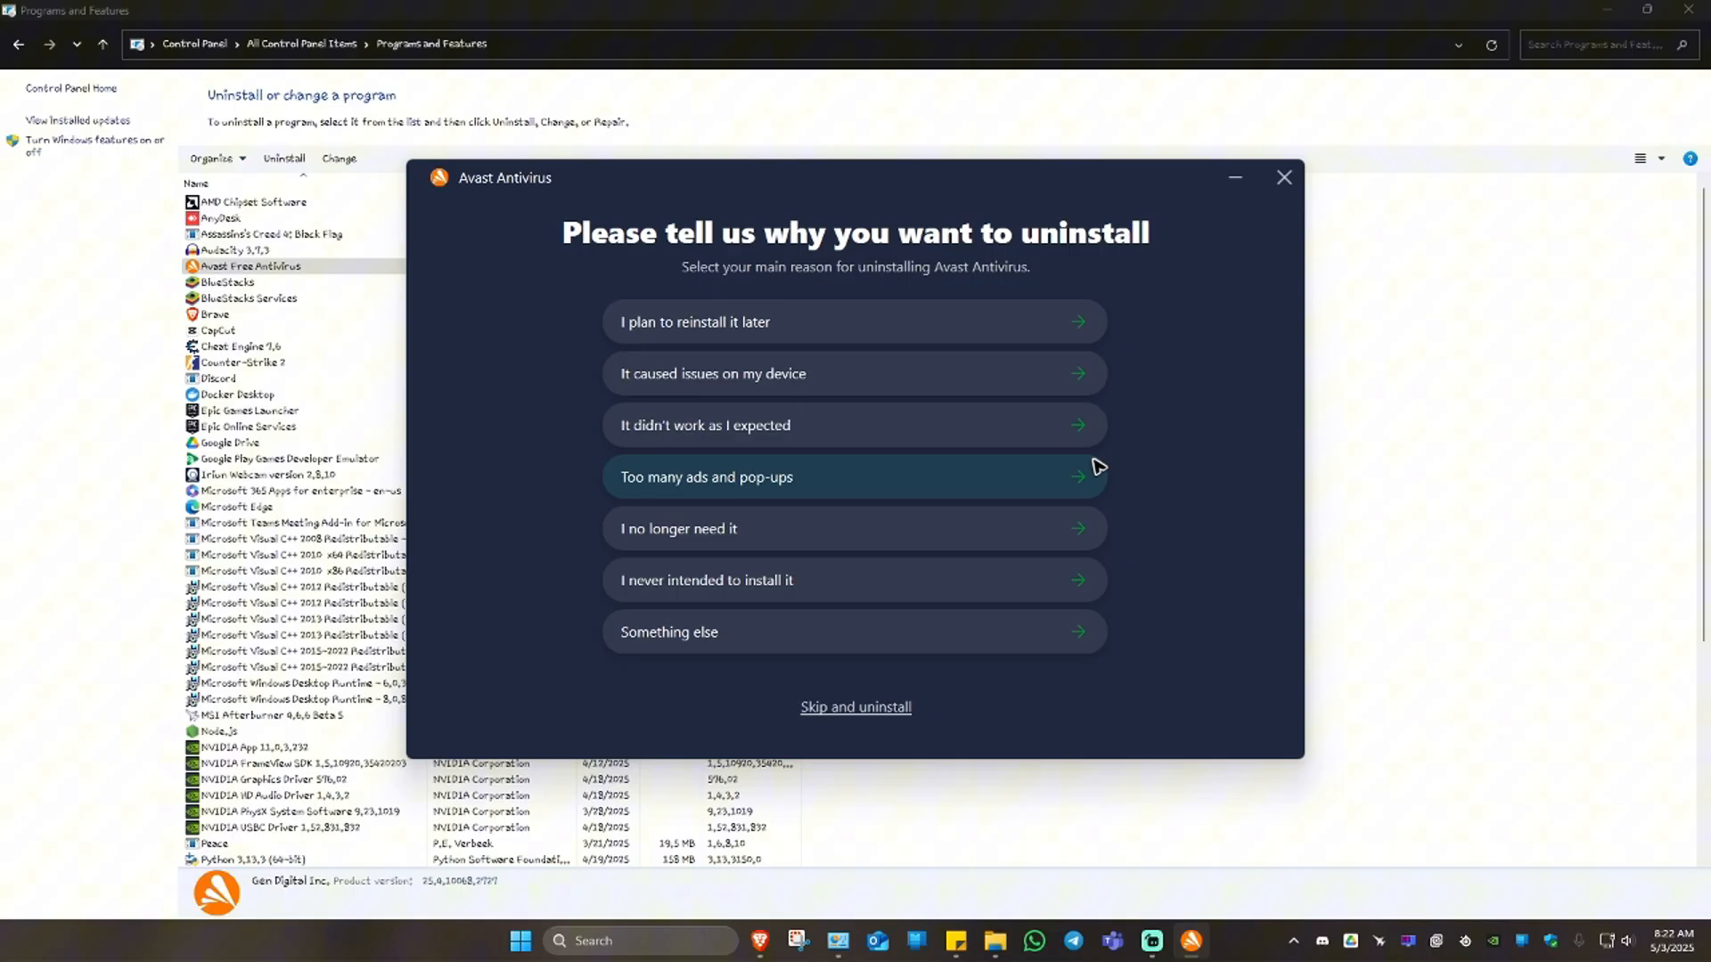
click(855, 707)
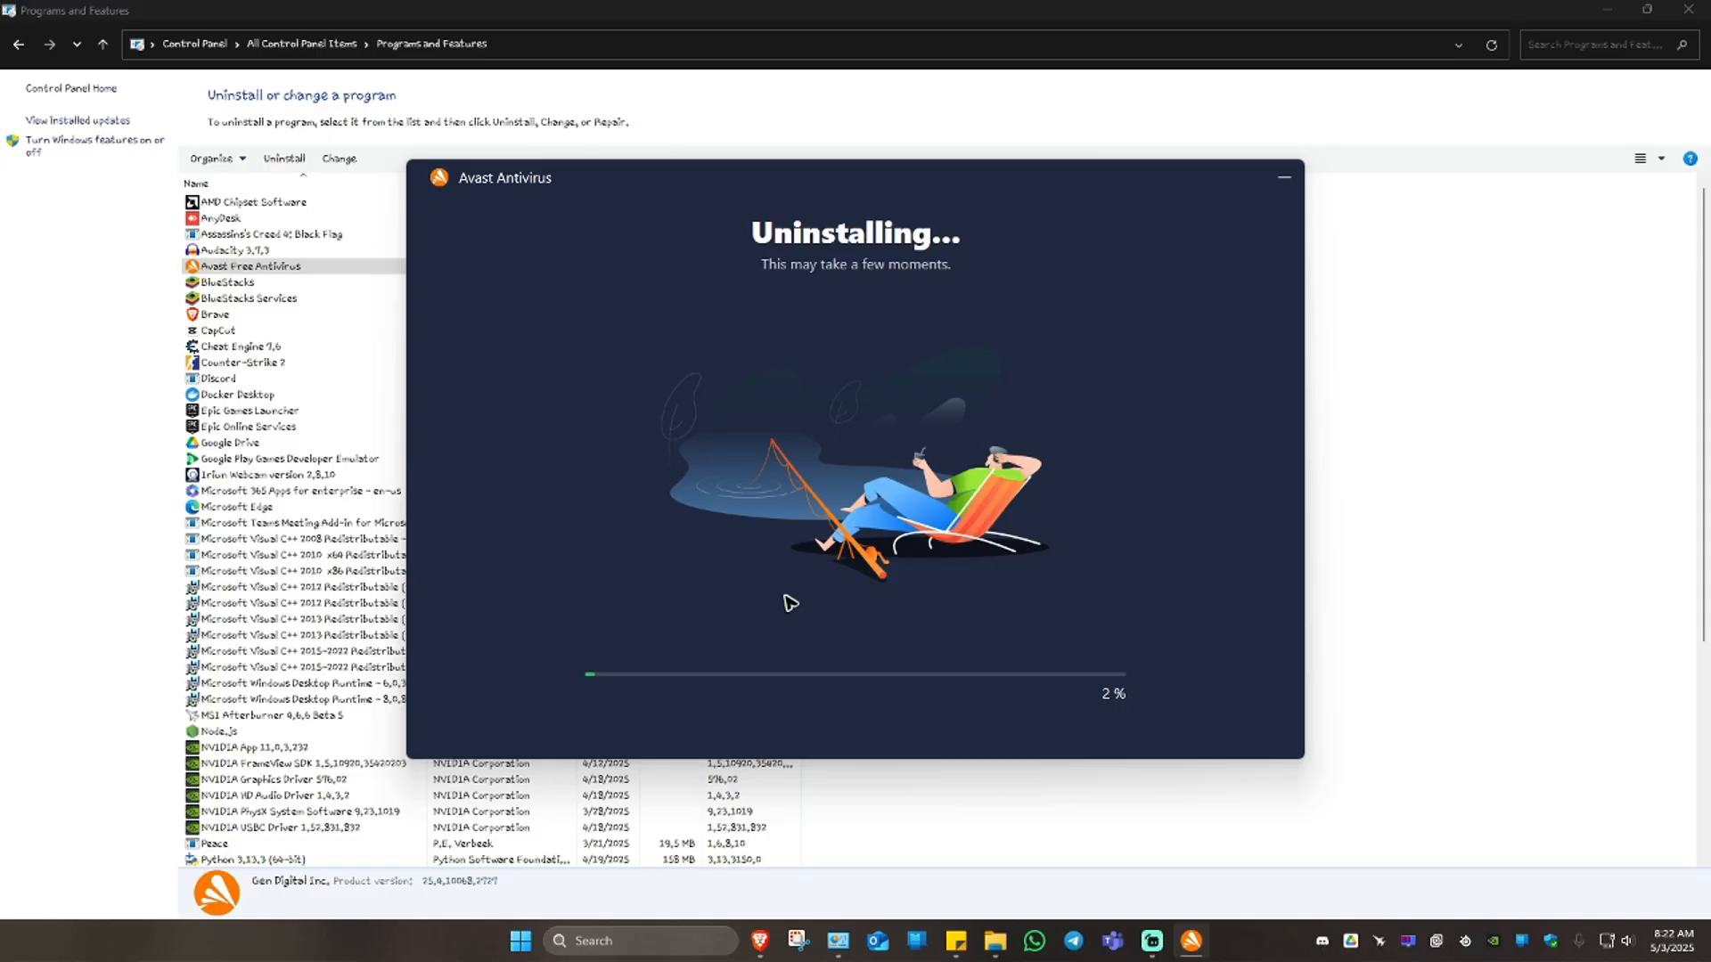